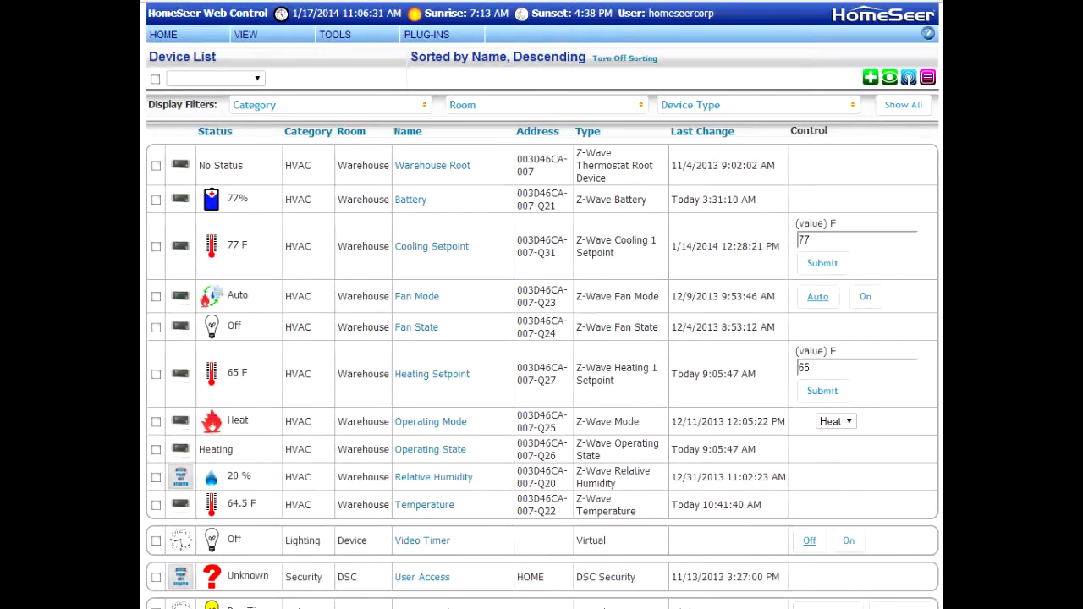
# Step: Switch the view to the Device Status page from the VIEW menu
pyautogui.click(246, 34)
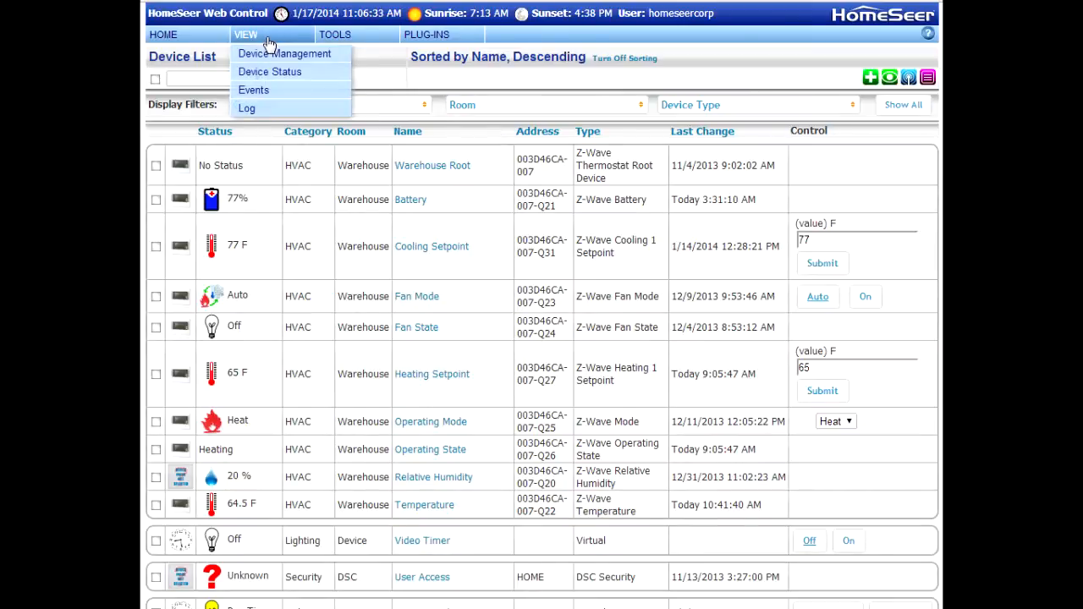
pyautogui.click(270, 71)
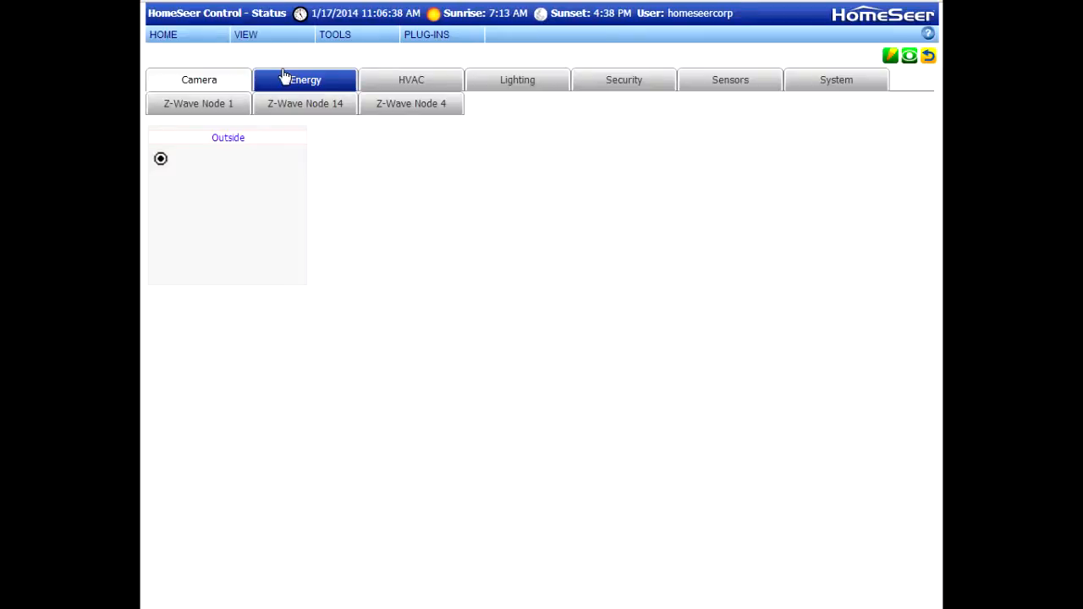
# Step: Browse the category tabs and settle on Lighting to see lights grouped by room
pyautogui.click(411, 79)
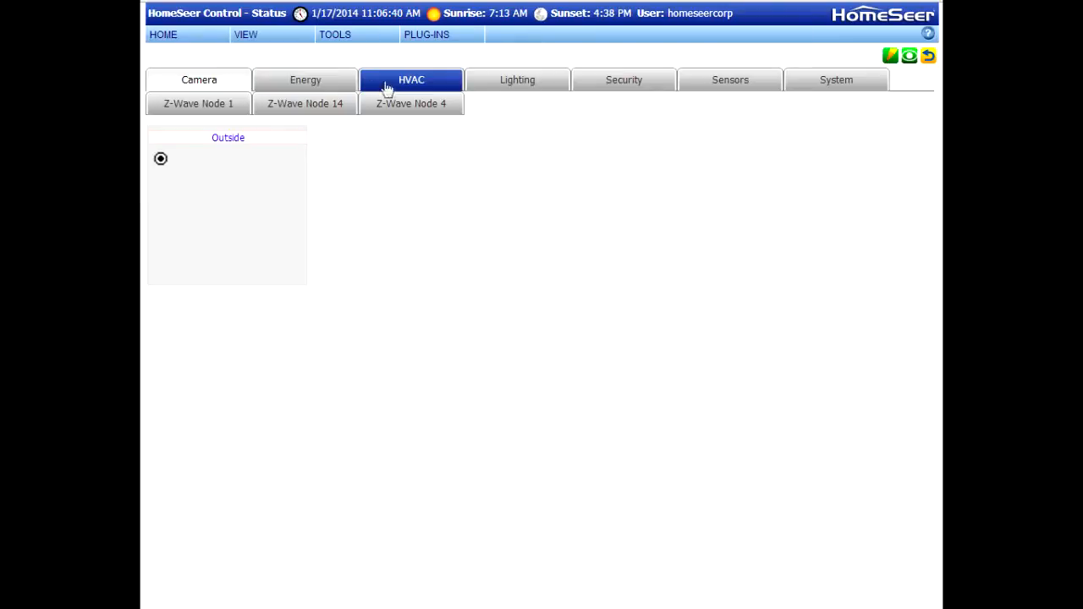
pyautogui.click(623, 79)
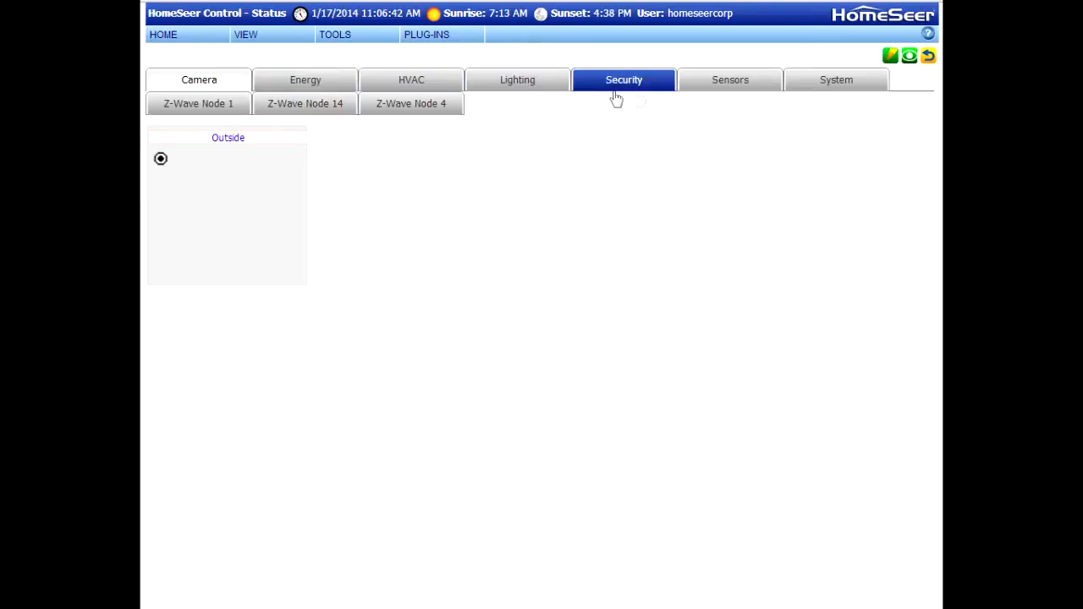
pyautogui.click(517, 80)
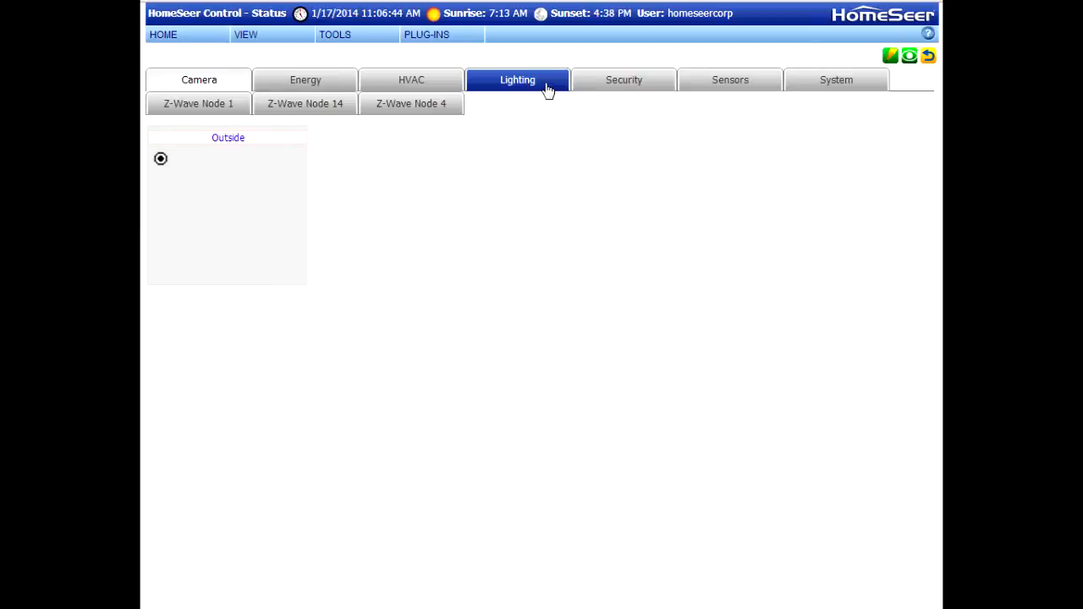
pyautogui.click(517, 80)
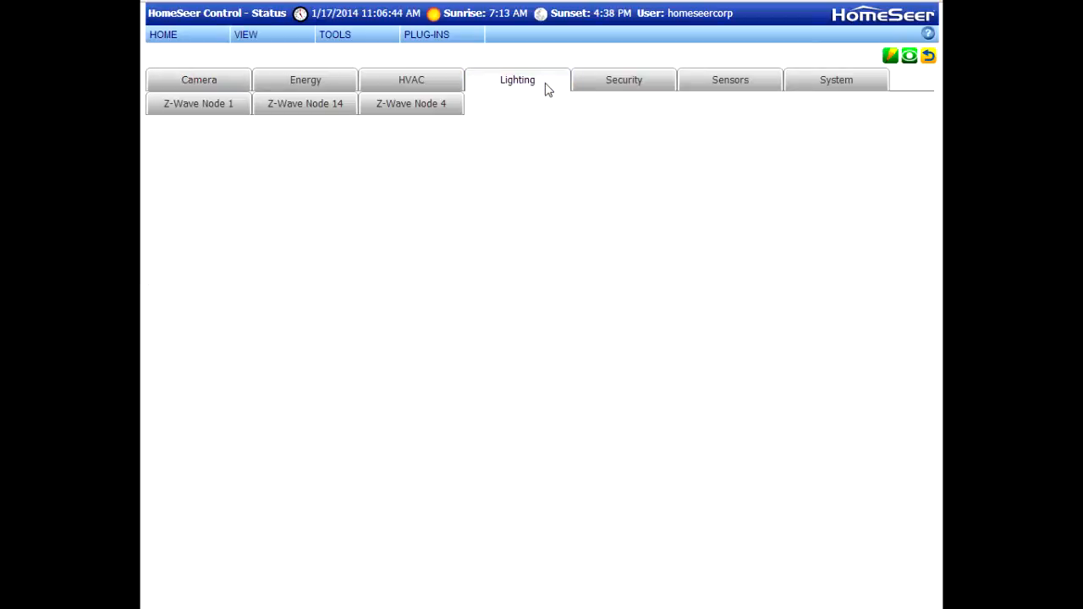
pyautogui.click(517, 80)
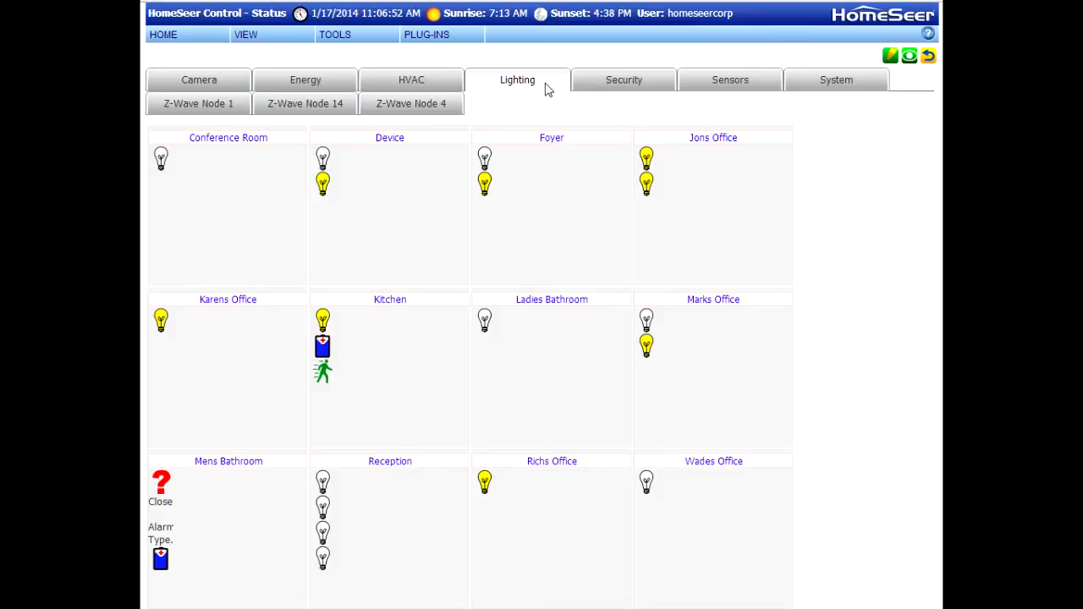
pyautogui.moveTo(677, 462)
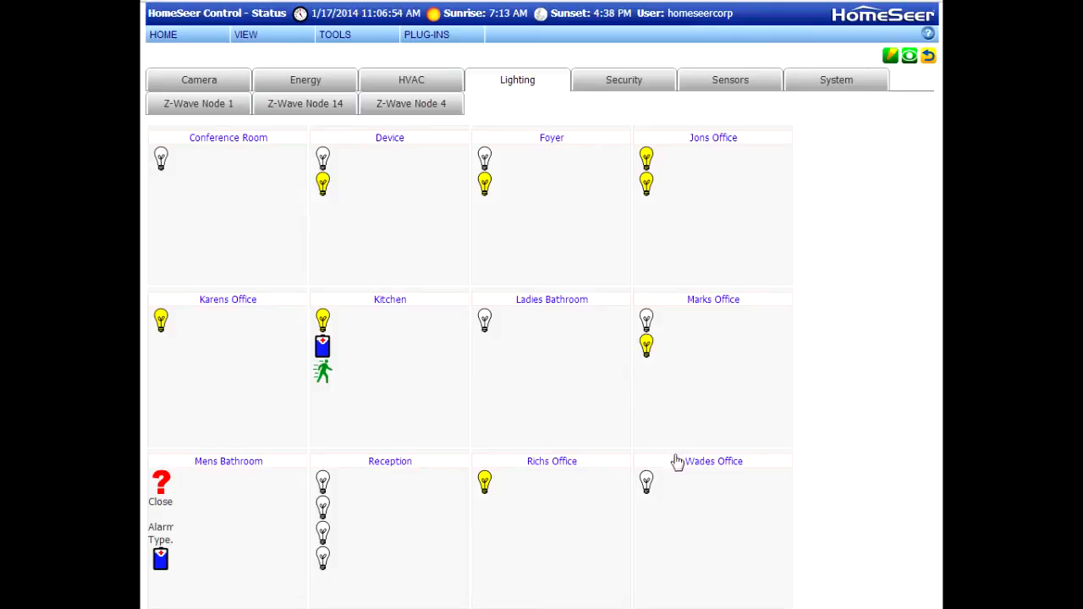
pyautogui.moveTo(923, 116)
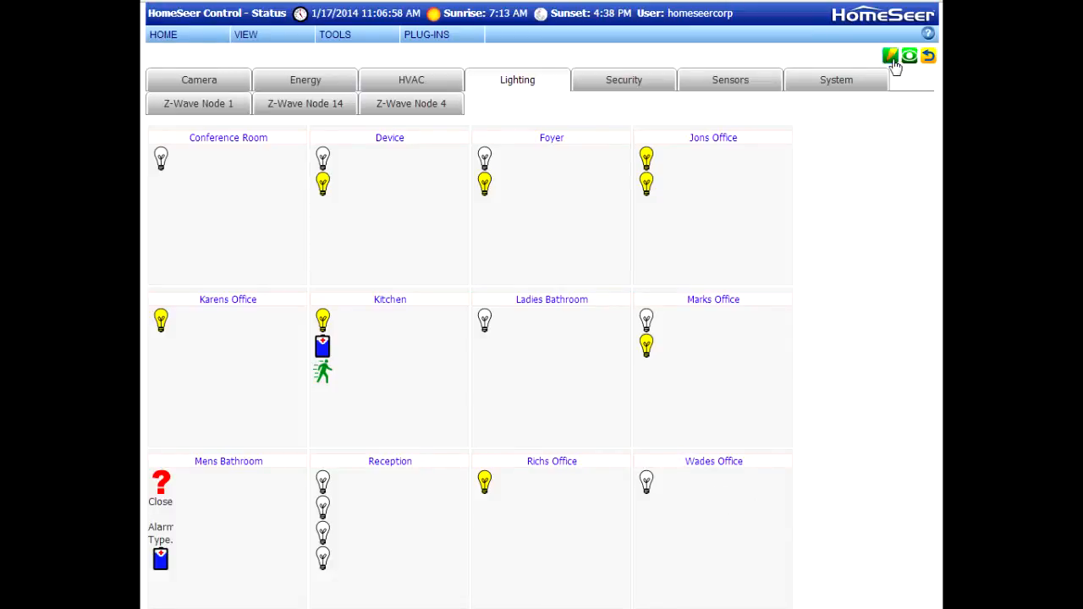
# Step: Enter layout editing mode with the green edit icon at top right
pyautogui.click(891, 55)
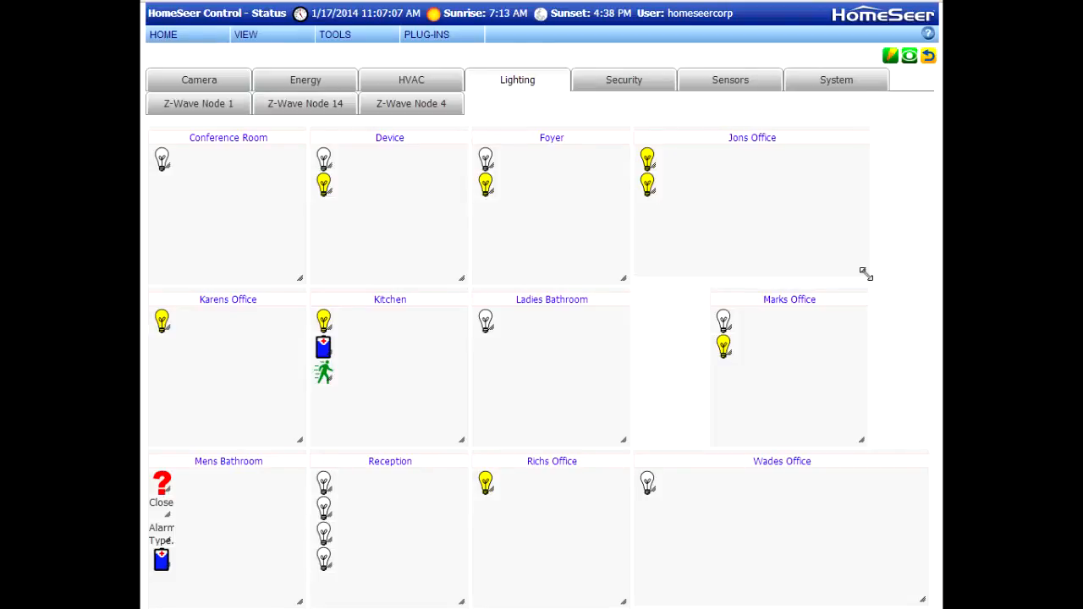
pyautogui.moveTo(684, 144)
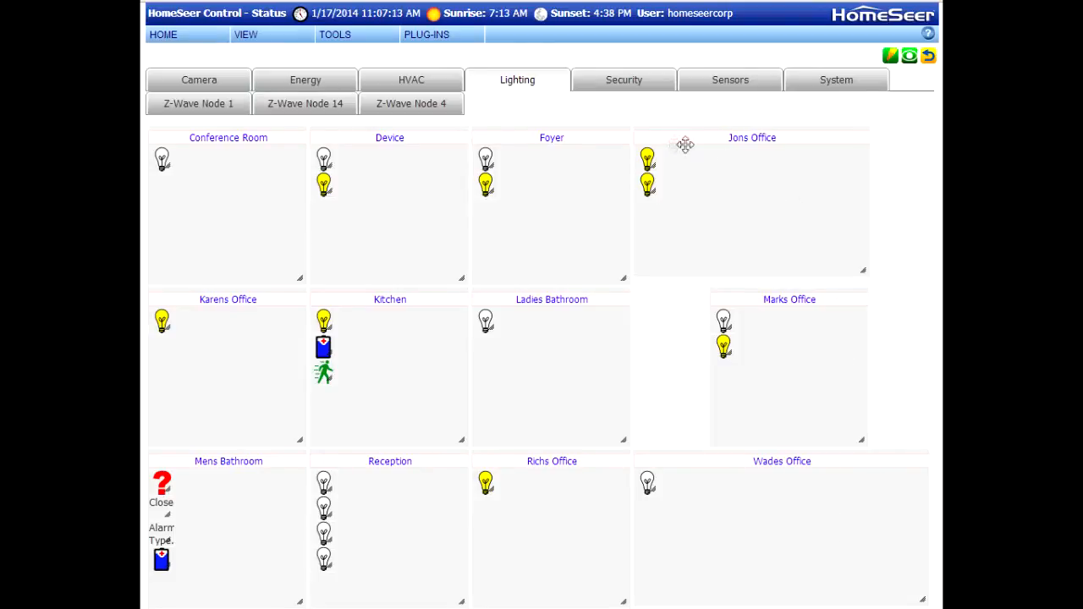
# Step: Turn on all display details for Jons Office's first light
pyautogui.click(647, 156)
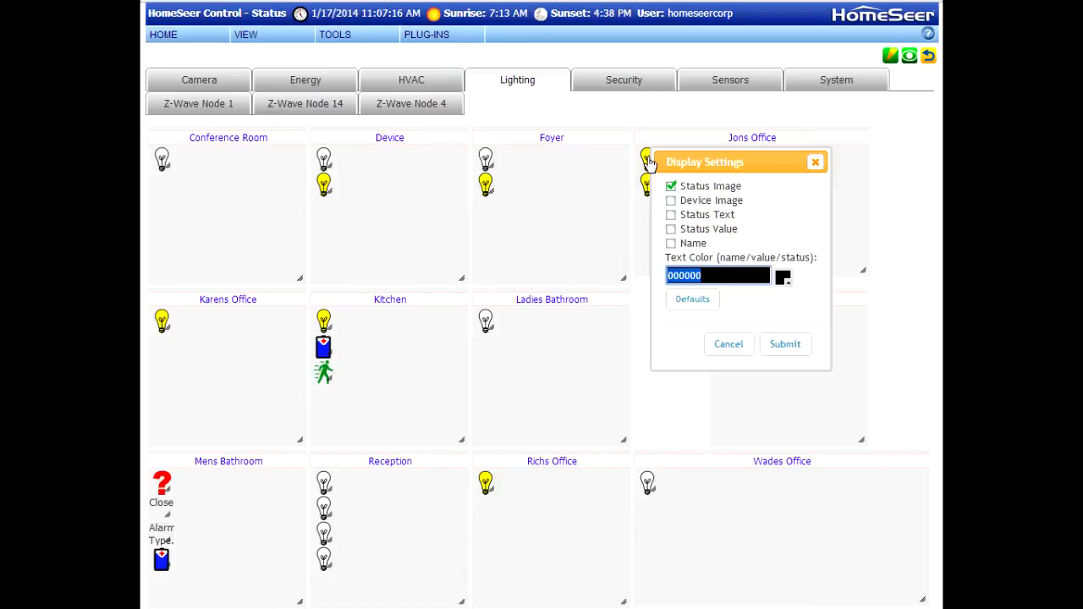
pyautogui.click(670, 201)
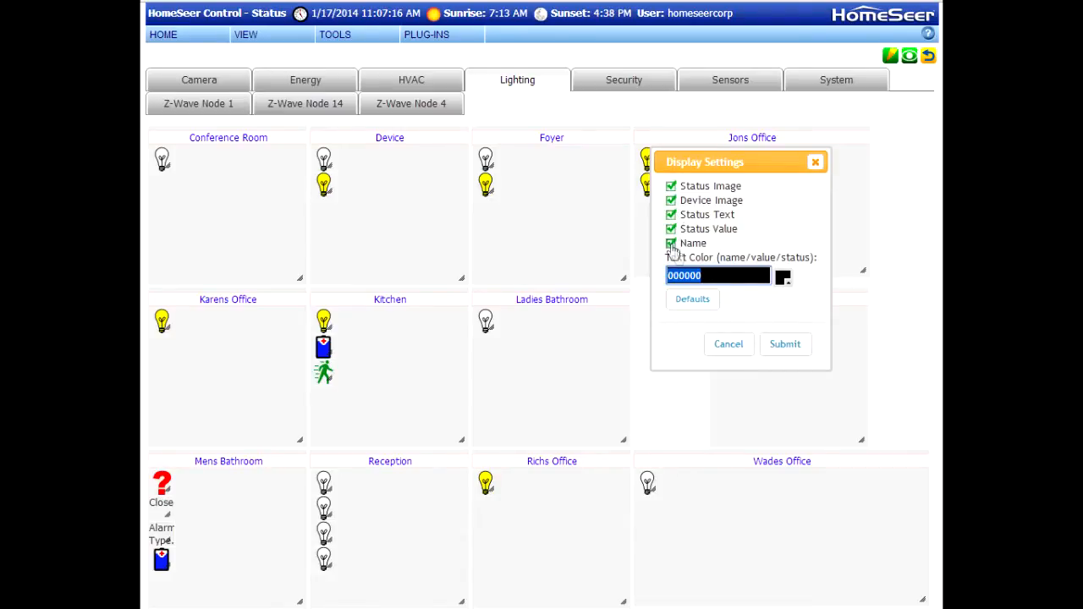
pyautogui.click(784, 344)
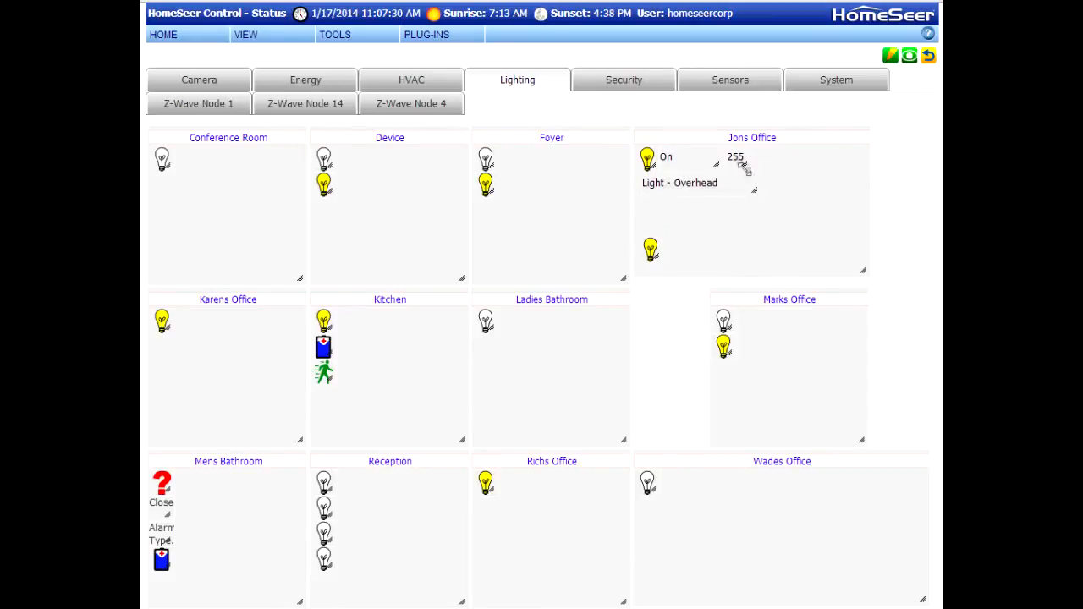
# Step: Hide the numeric Status Value so only 'On' and 'Light - Overhead' show
pyautogui.click(735, 165)
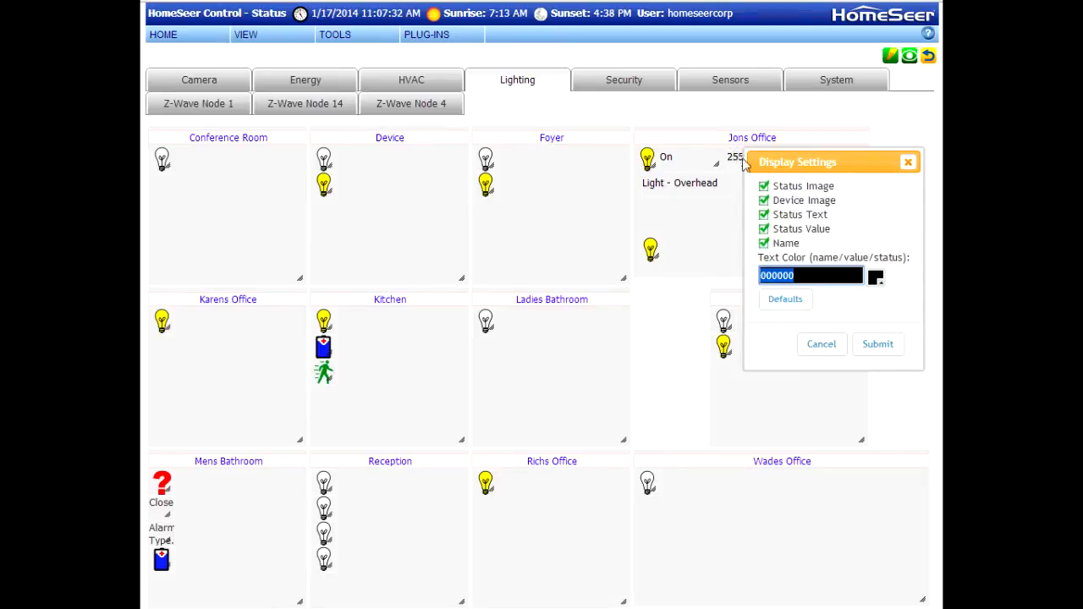
pyautogui.click(763, 230)
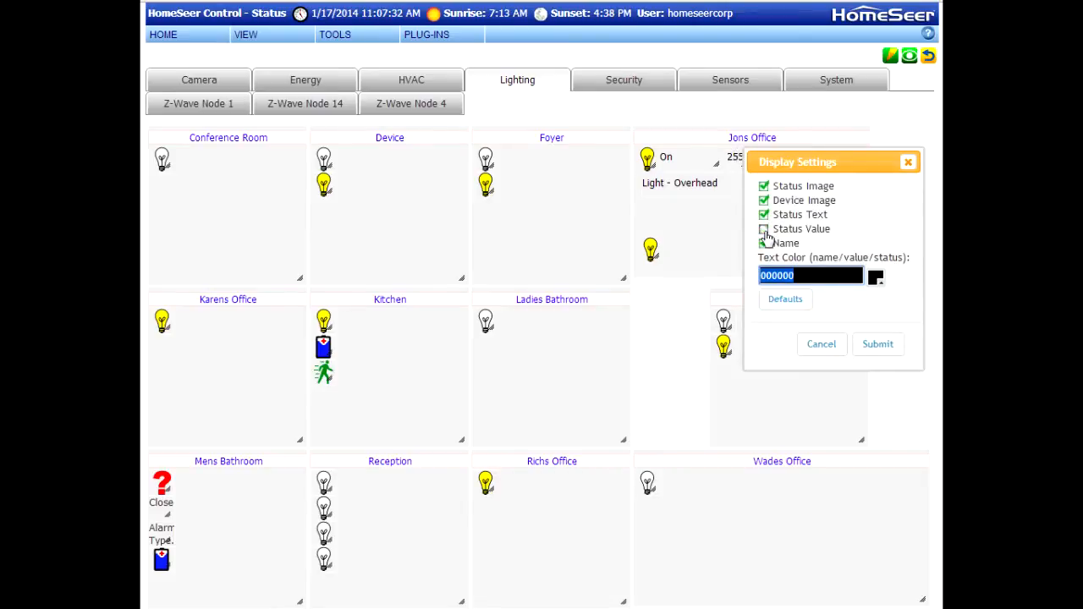
pyautogui.click(877, 344)
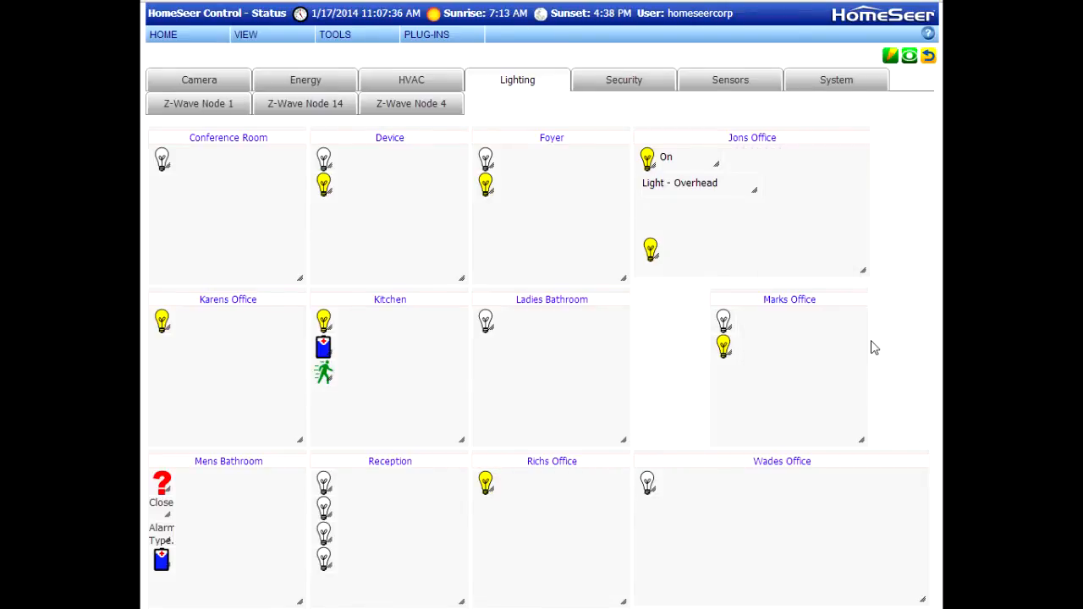
pyautogui.moveTo(745, 241)
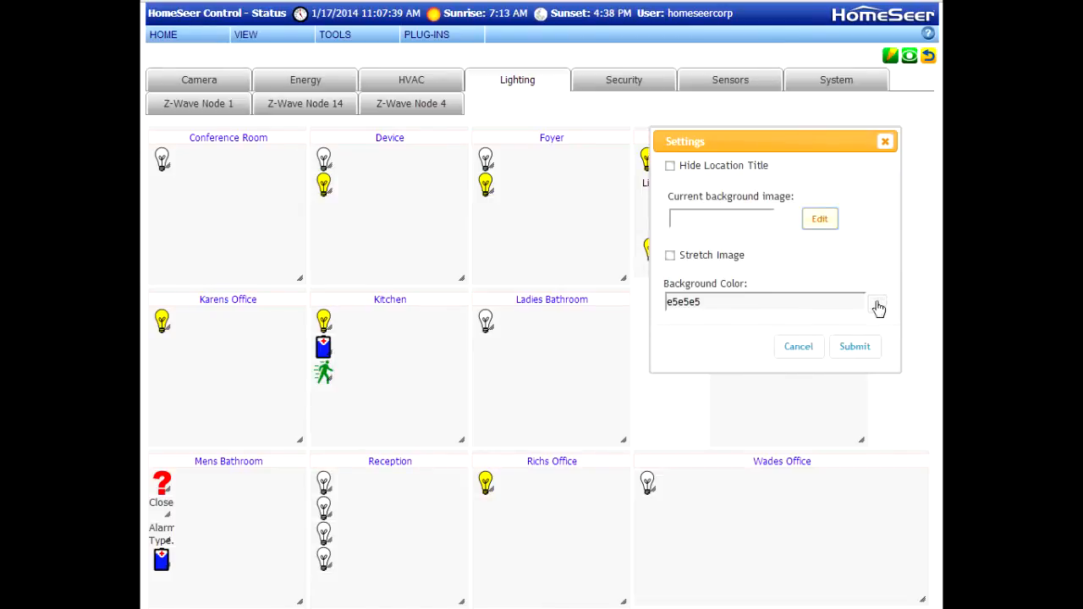
# Step: Set the Jons Office panel background colour to pale green c8f7d4
pyautogui.click(877, 303)
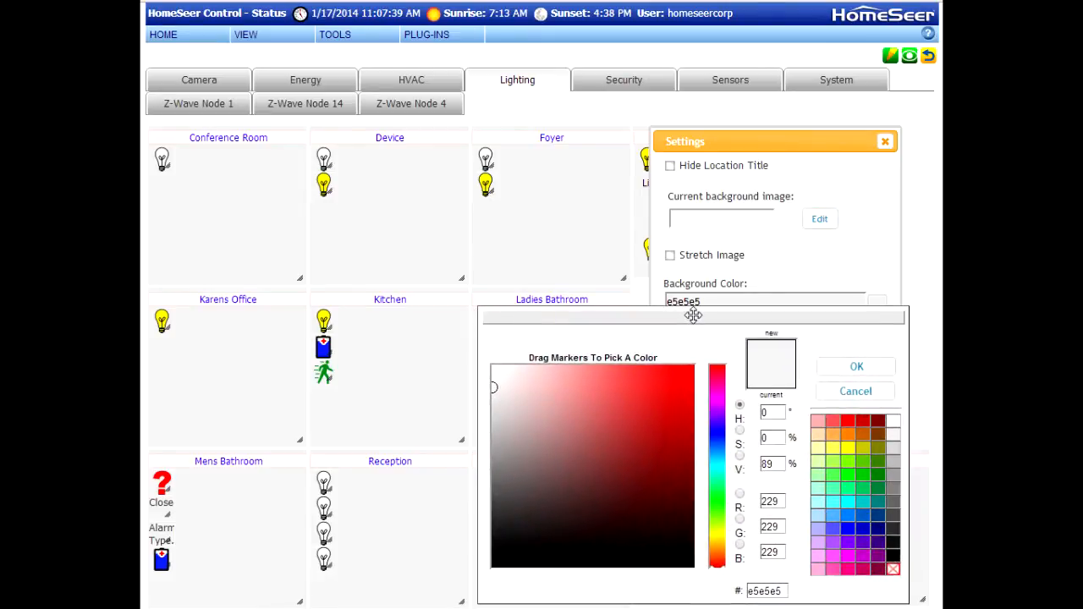
pyautogui.moveTo(493, 387); pyautogui.dragTo(531, 370)
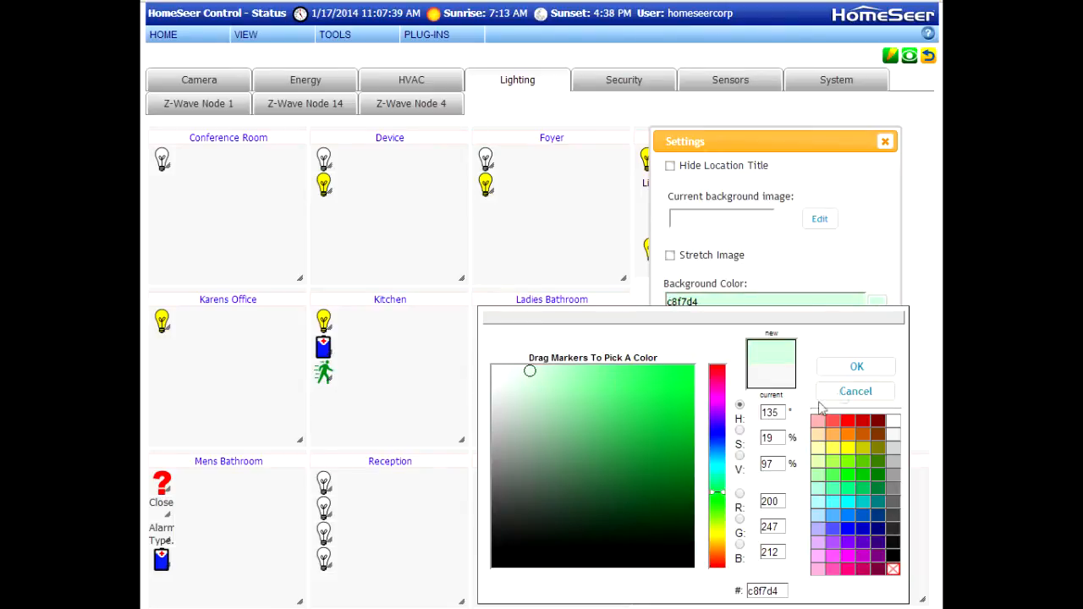
pyautogui.click(856, 366)
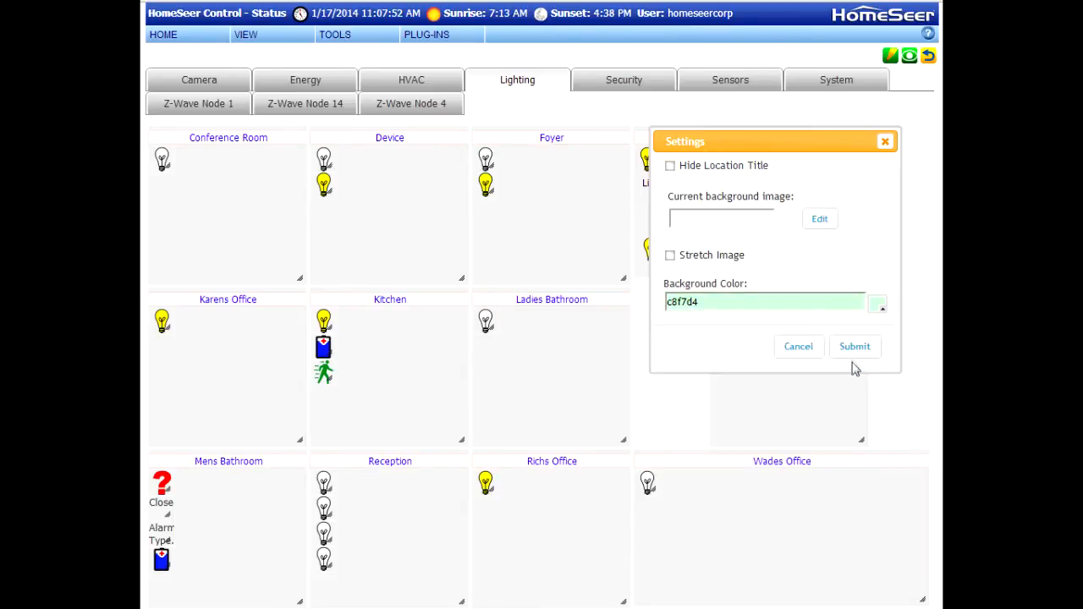
pyautogui.click(855, 346)
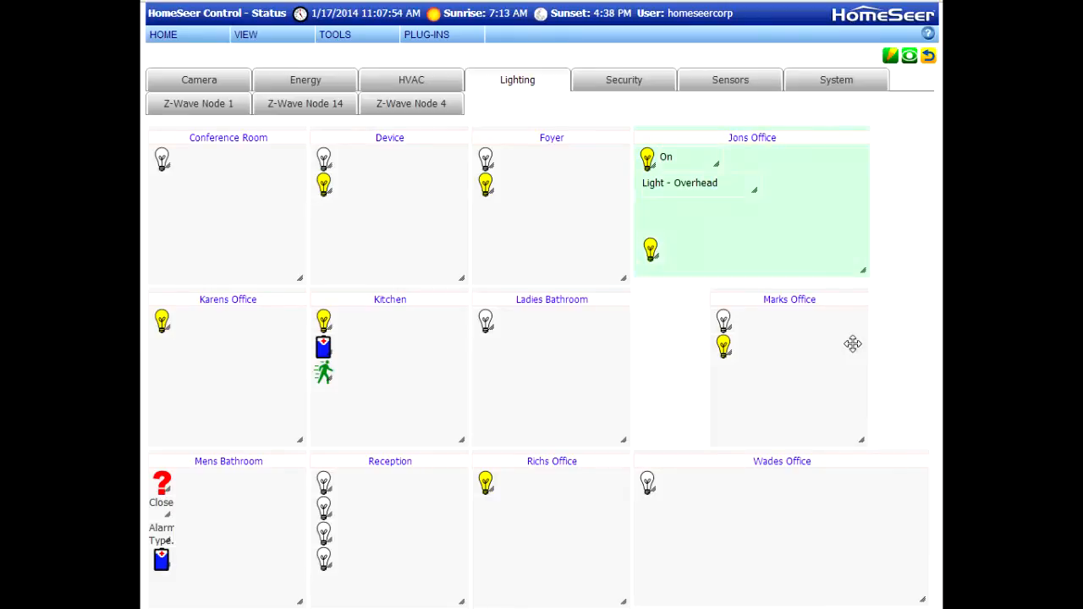
pyautogui.moveTo(774, 223)
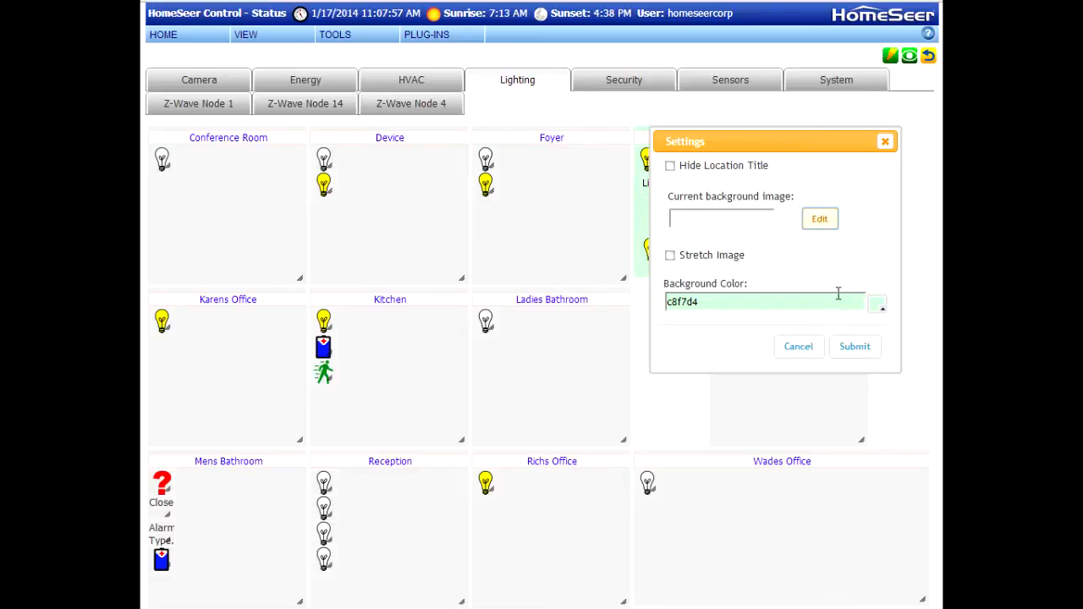
pyautogui.moveTo(877, 307)
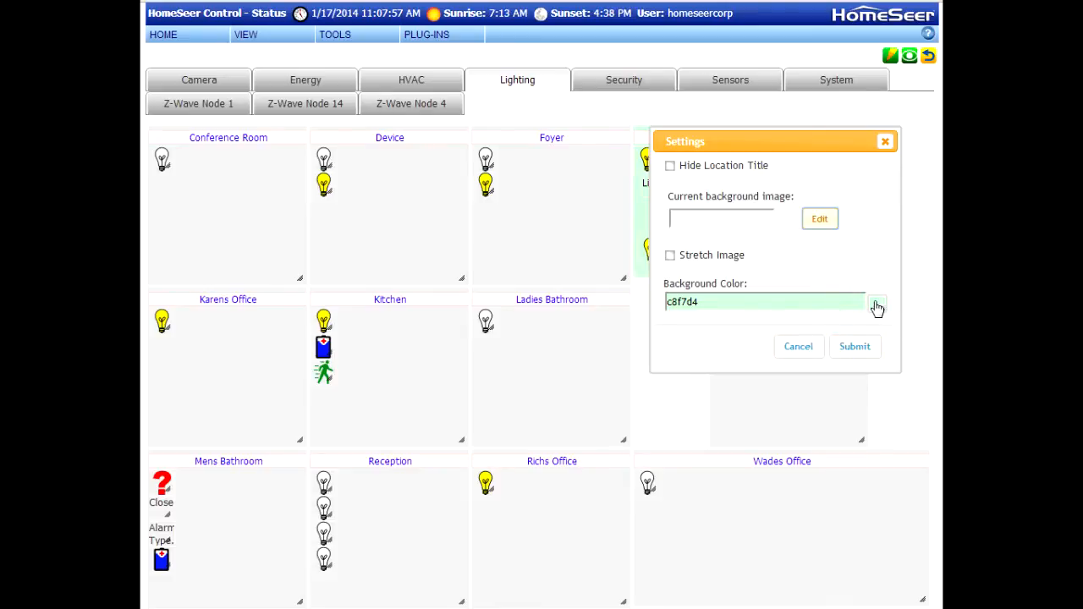
# Step: Replace the Jons Office green background with the transparent no-colour swatch
pyautogui.click(878, 304)
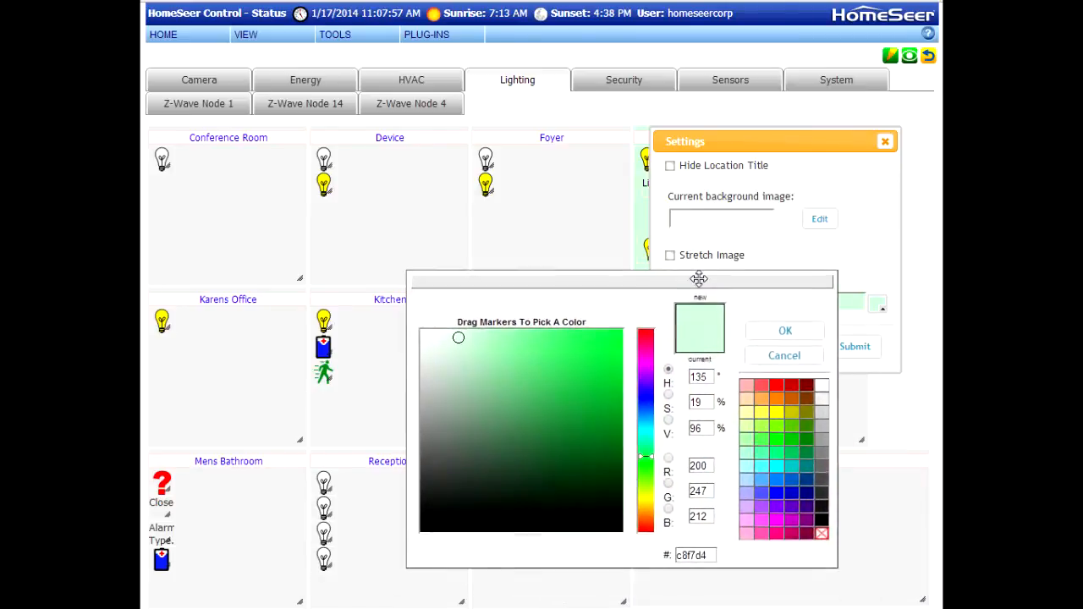
pyautogui.click(785, 354)
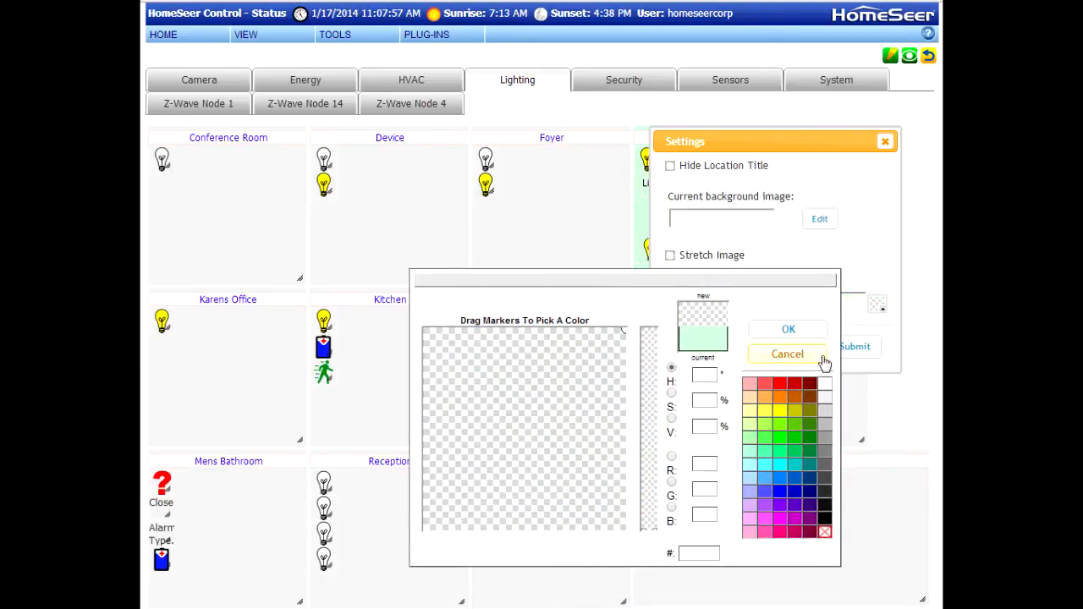
pyautogui.click(787, 354)
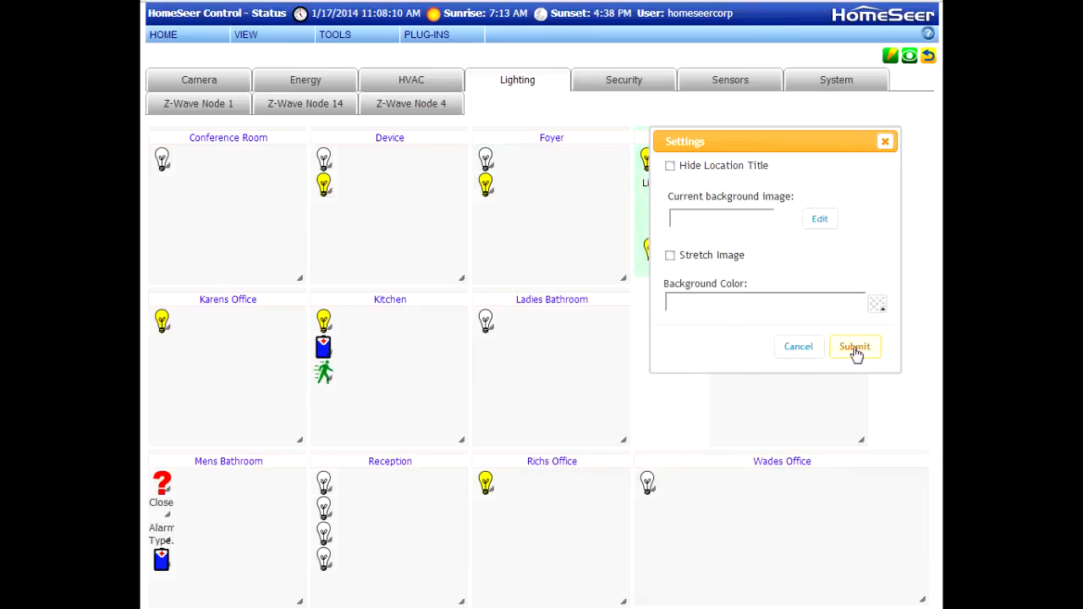
pyautogui.click(855, 346)
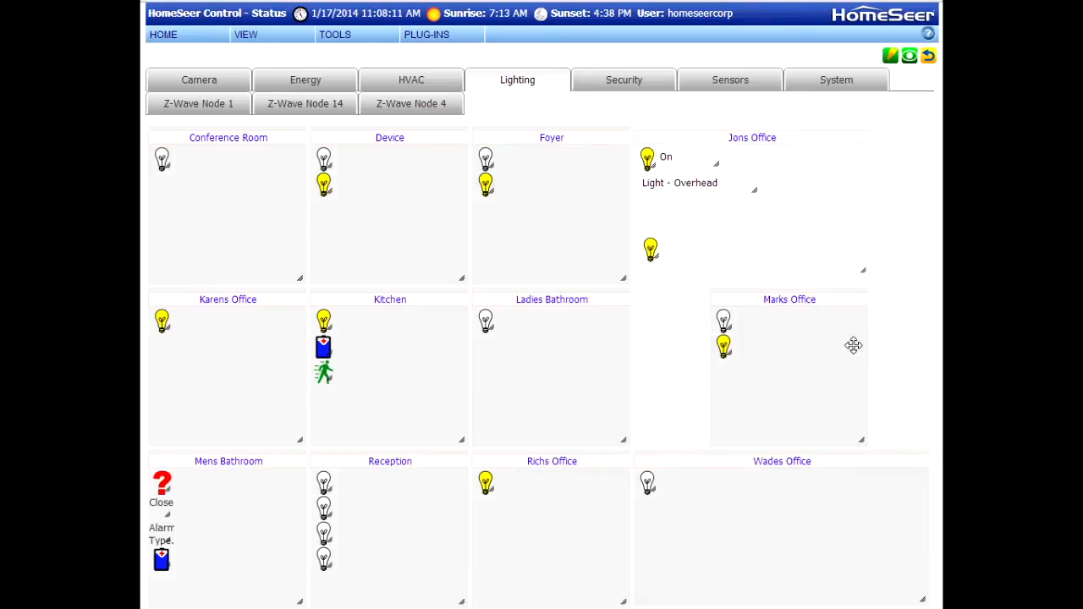
pyautogui.moveTo(725, 157)
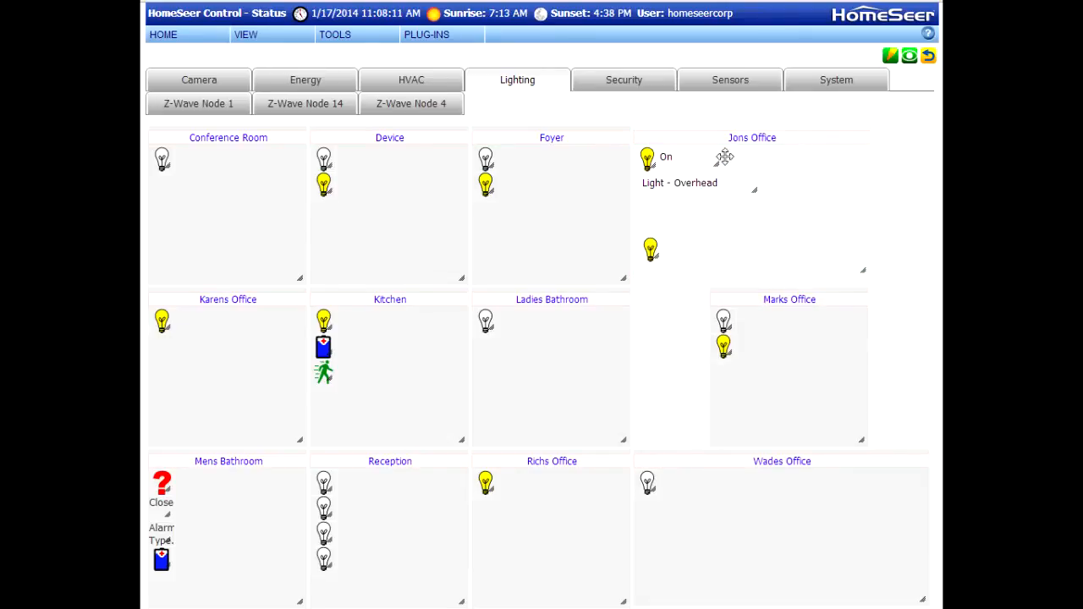
# Step: Set the Jons Office light's text colour to dark red 960000
pyautogui.click(724, 157)
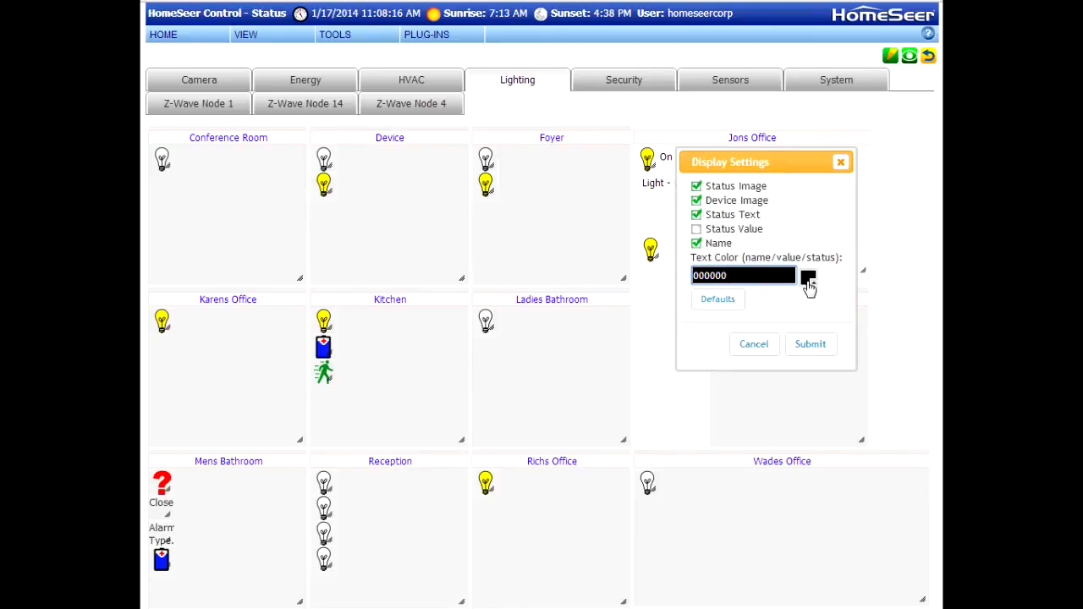
pyautogui.click(808, 277)
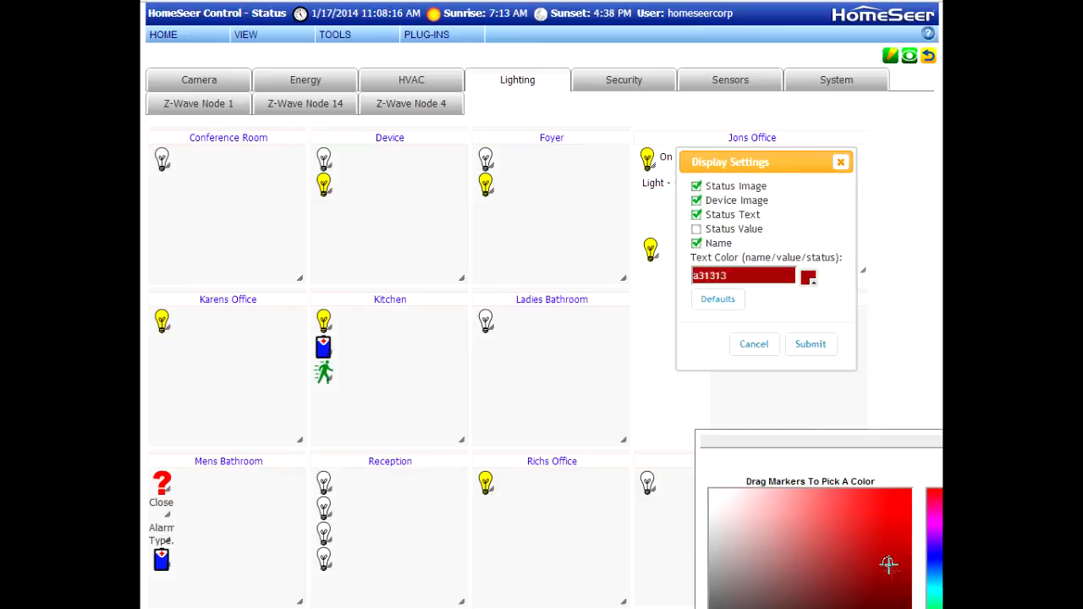
pyautogui.click(808, 277)
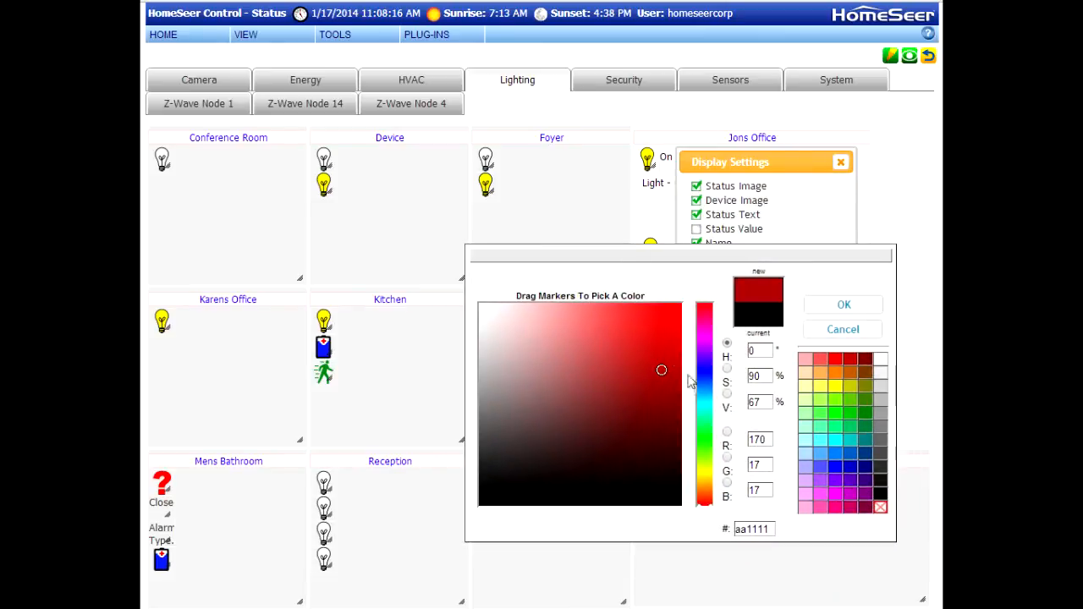
pyautogui.moveTo(662, 370); pyautogui.dragTo(680, 386)
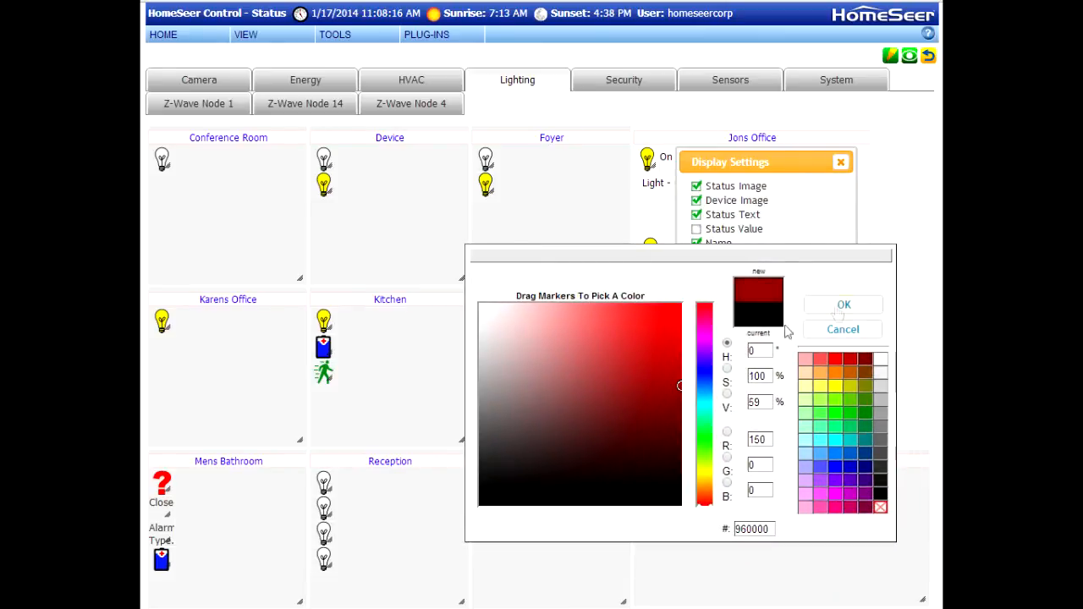
pyautogui.click(843, 305)
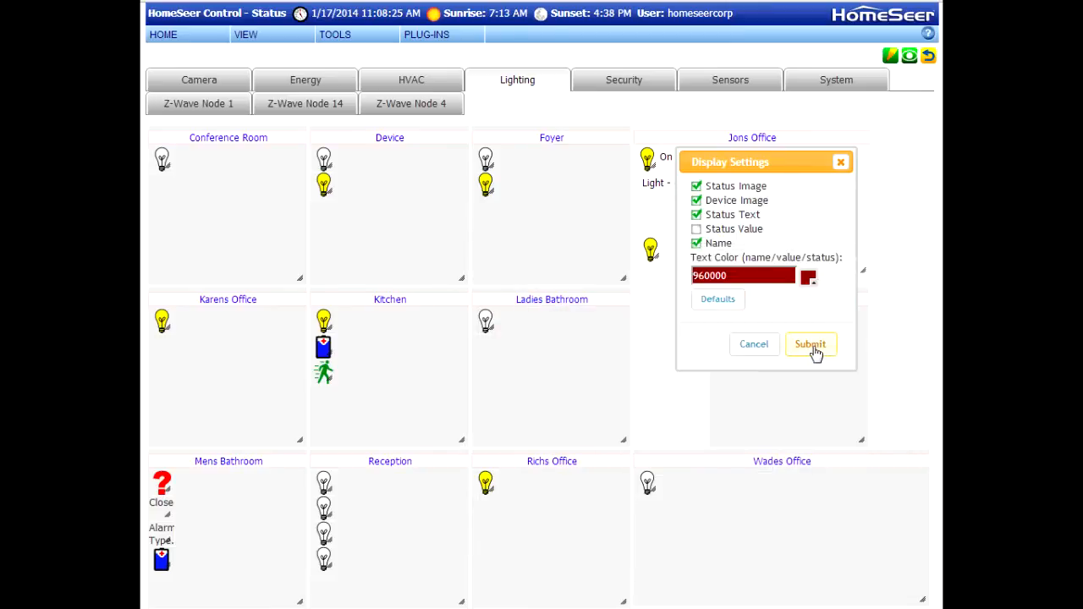
pyautogui.click(810, 344)
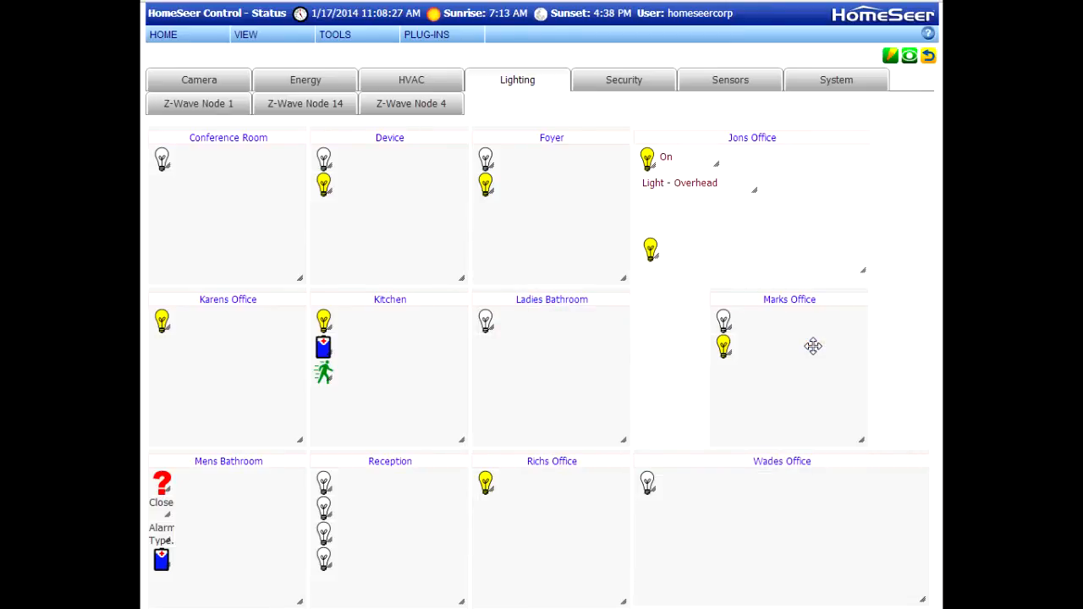
pyautogui.moveTo(901, 121)
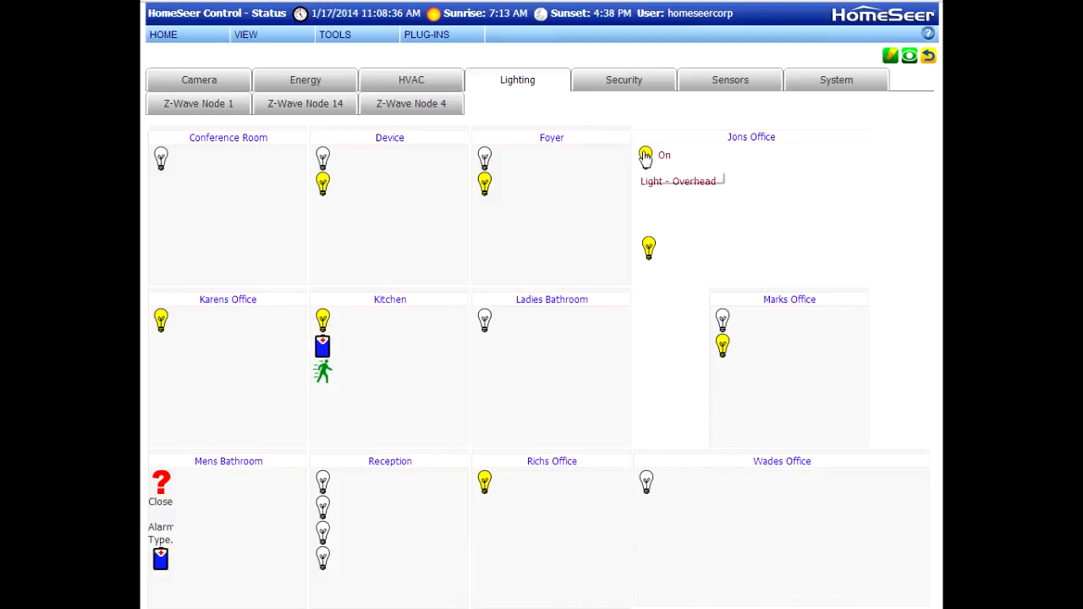
# Step: Open the Off/On control popup for Jons Office's overhead light
pyautogui.click(646, 156)
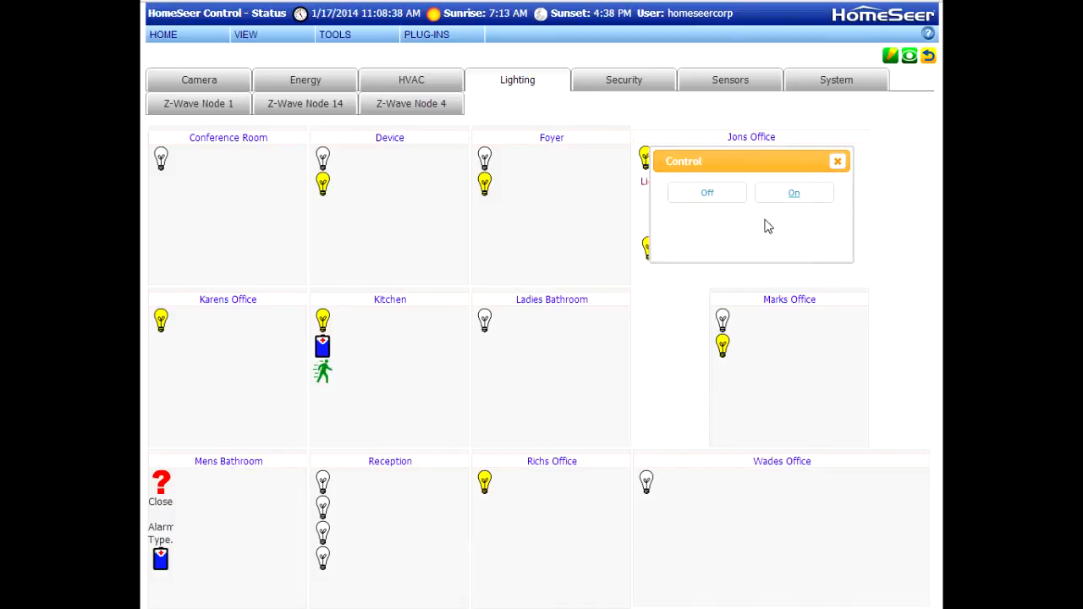